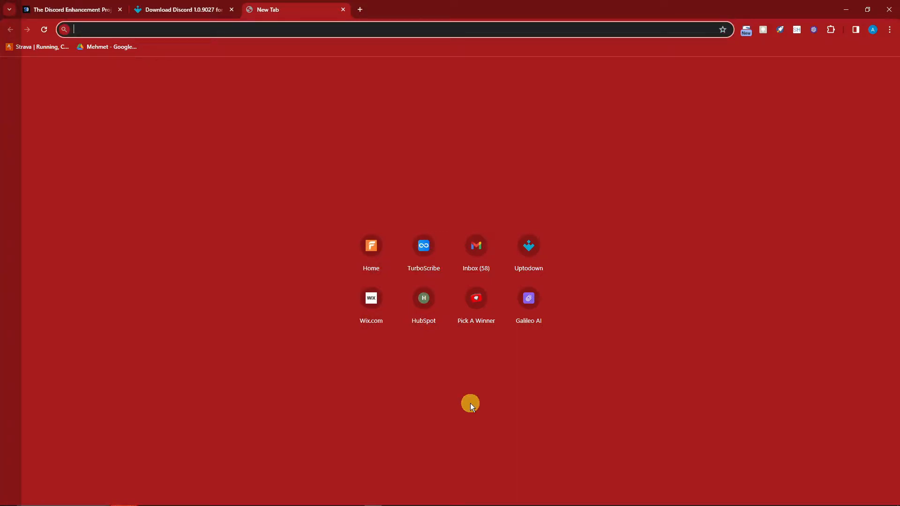
mouse_move(473, 402)
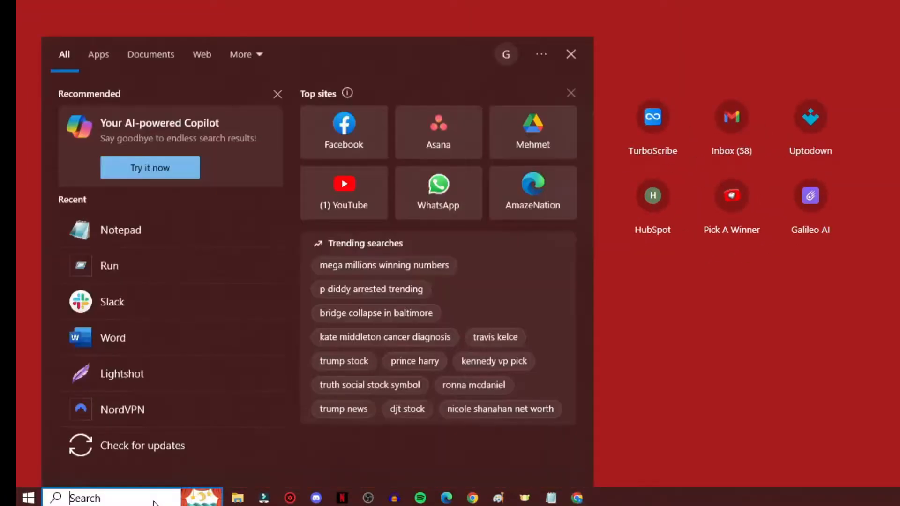
Search Windows for 'run' to launch the Run dialog
type("run")
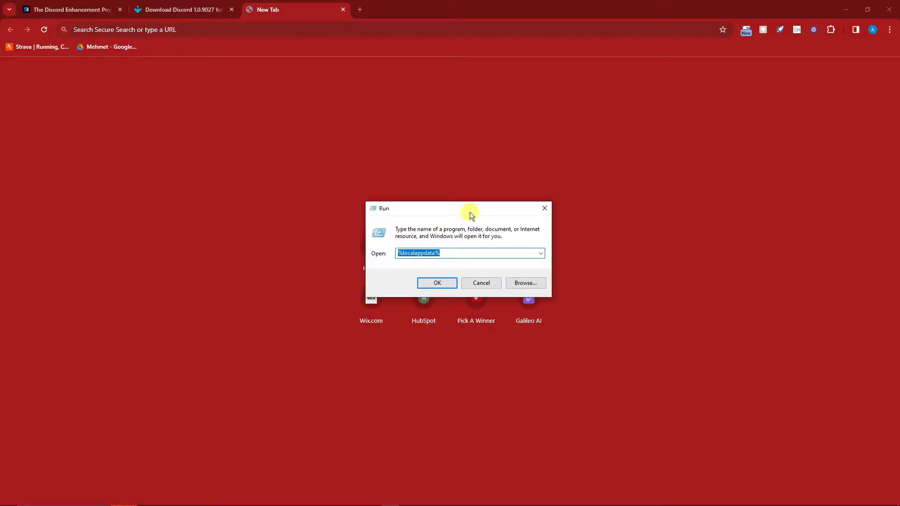
Submit %localappdata% in Run to open the AppData Local folder
left_click(460, 253)
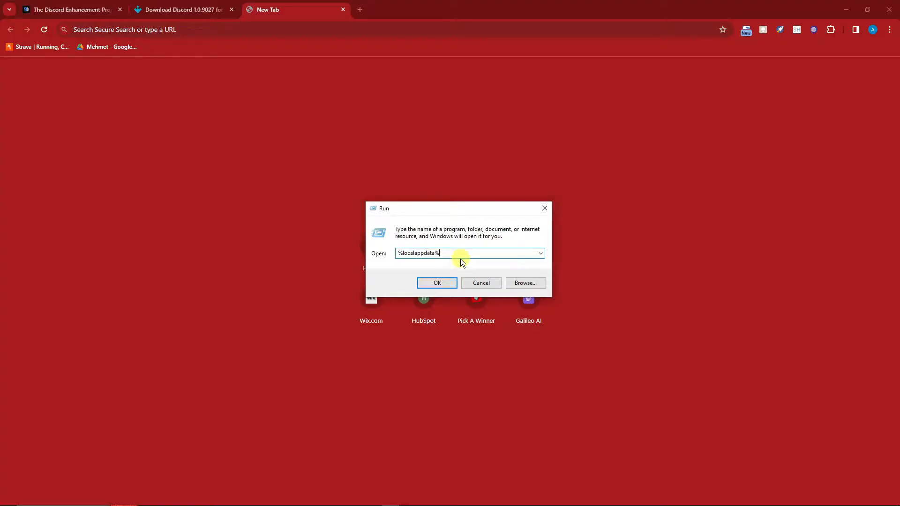
left_click(436, 283)
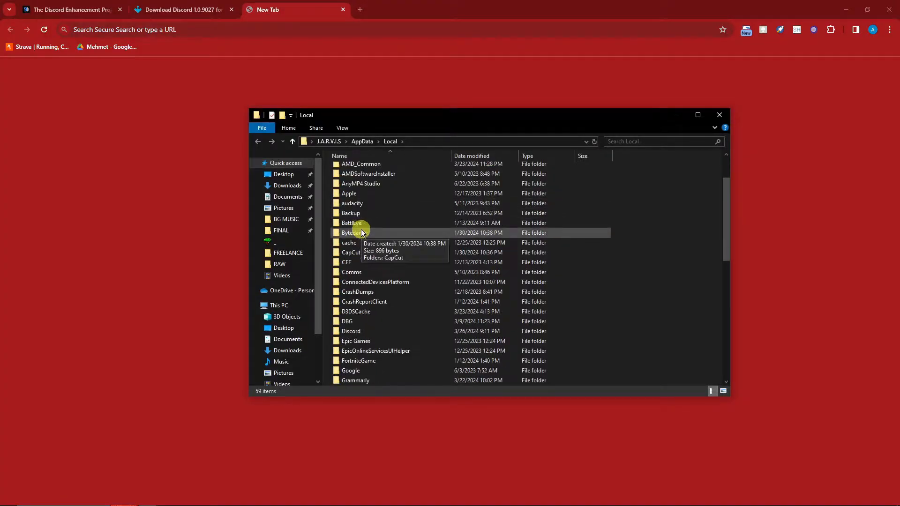
Open Discord, peek into app-1.0.9037, then select Discord.exe in app-1.0.9038
scroll("down", 3)
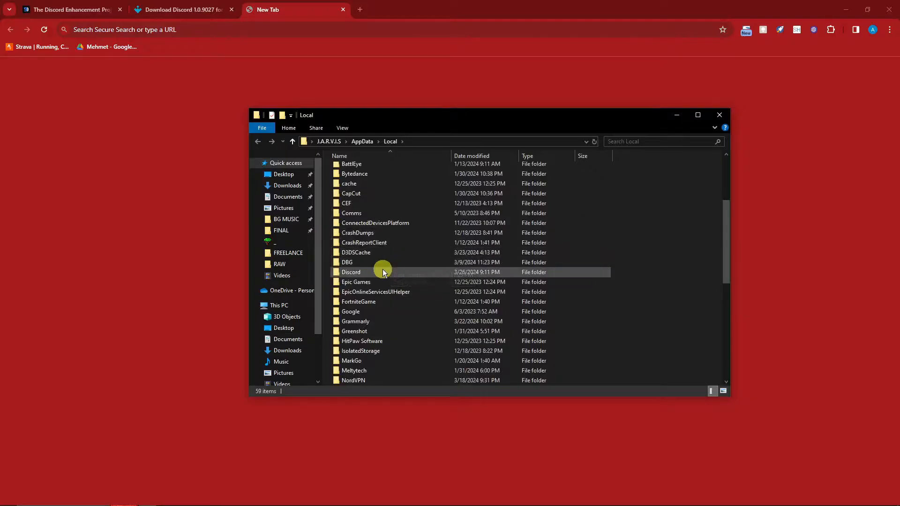
double_click(351, 272)
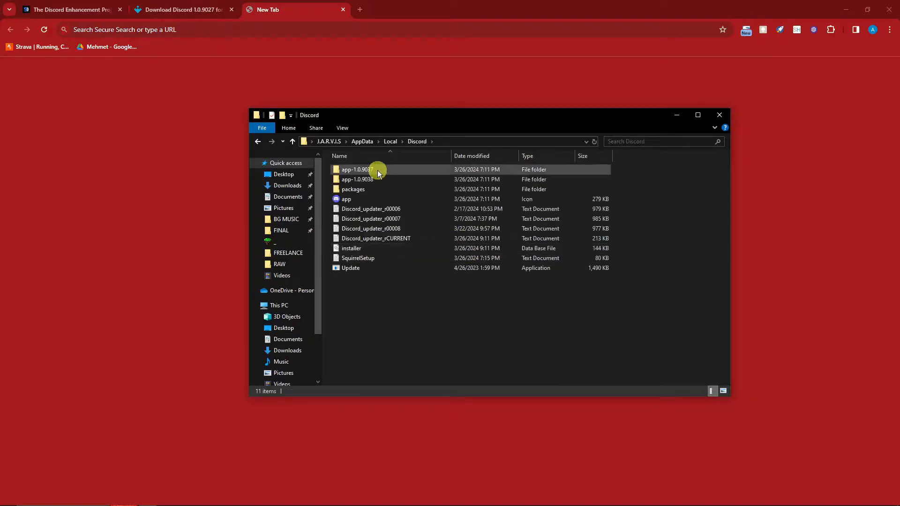
double_click(358, 169)
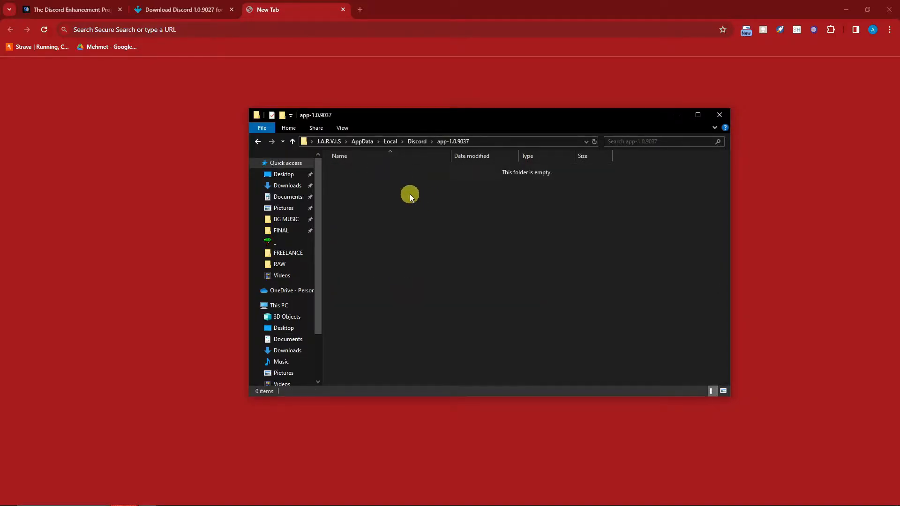
mouse_move(519, 175)
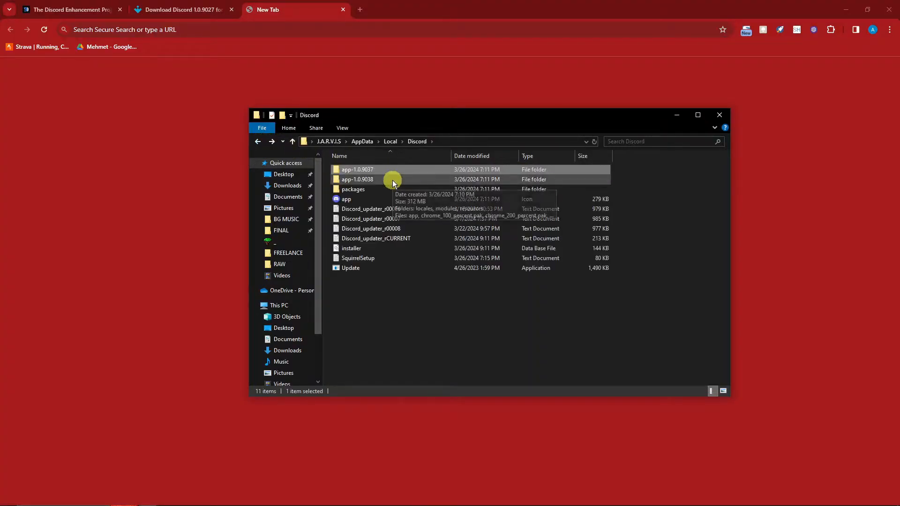
double_click(356, 179)
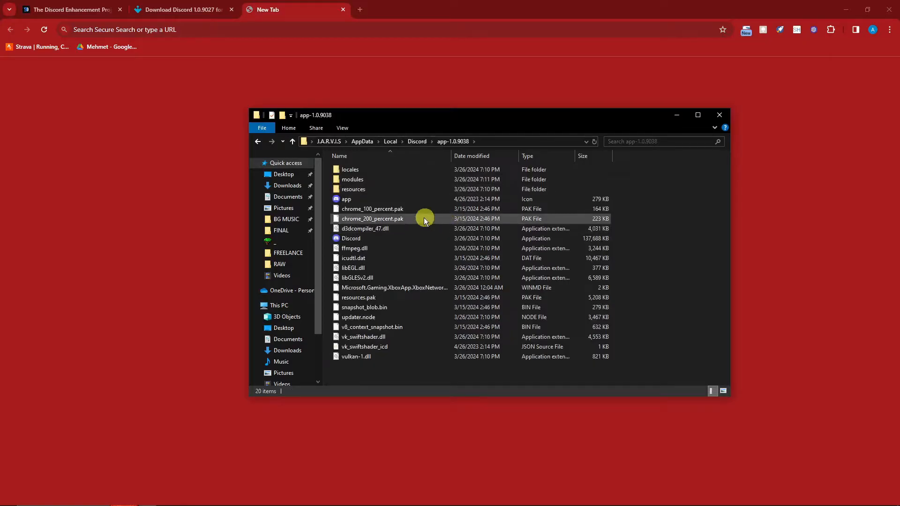
left_click(351, 238)
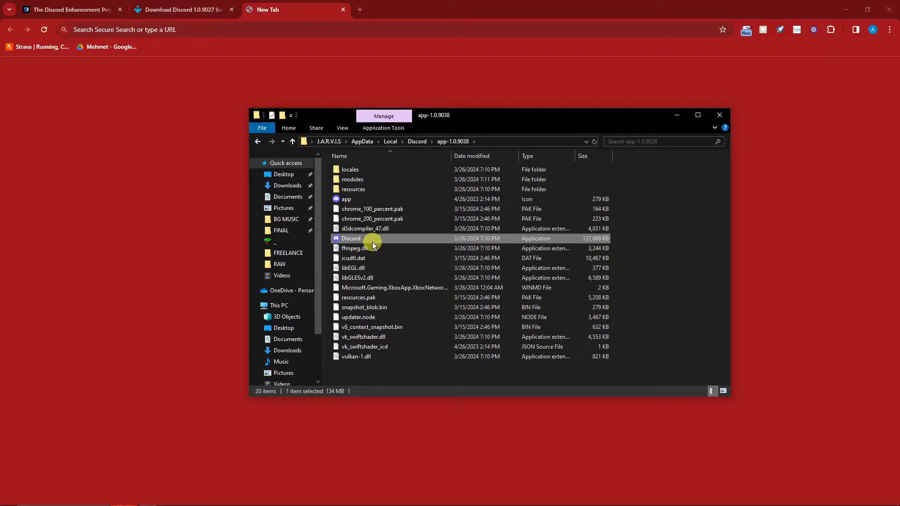
mouse_move(388, 248)
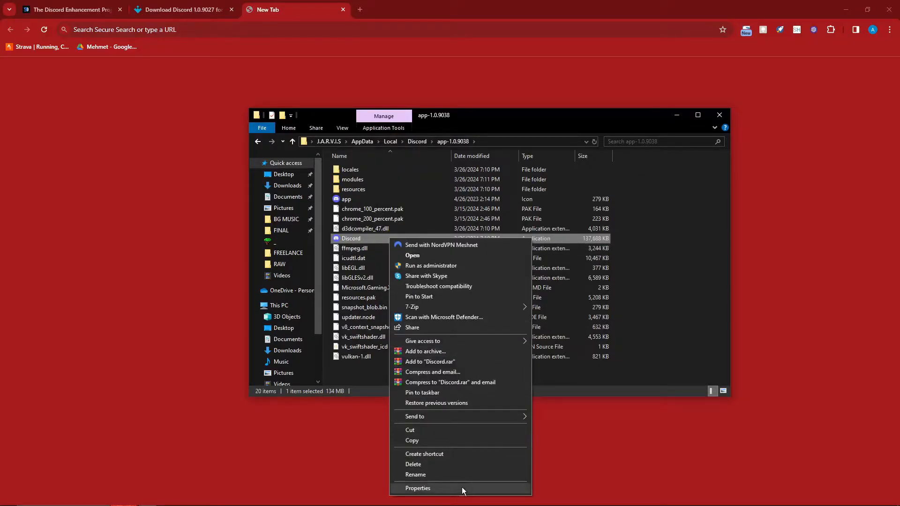
Tick 'Run this program as an administrator' in Discord.exe's Compatibility properties, then close them
left_click(417, 488)
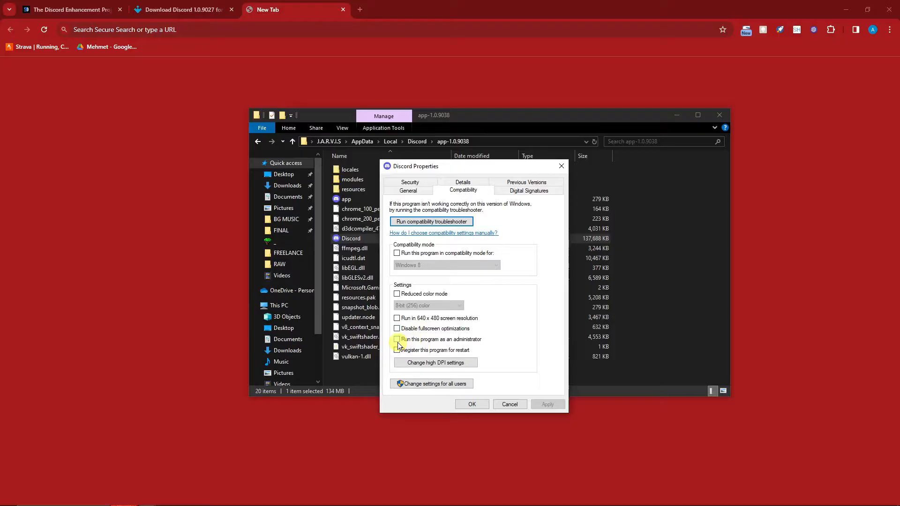
left_click(397, 339)
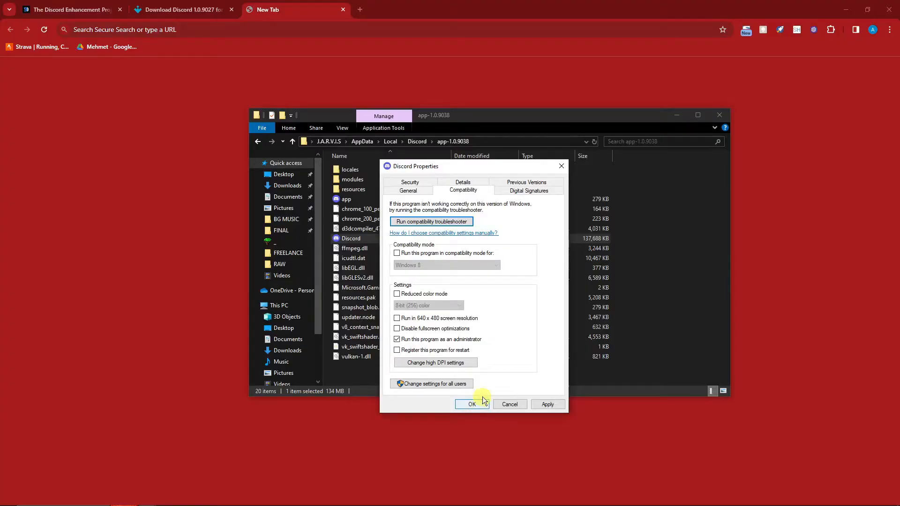
mouse_move(547, 404)
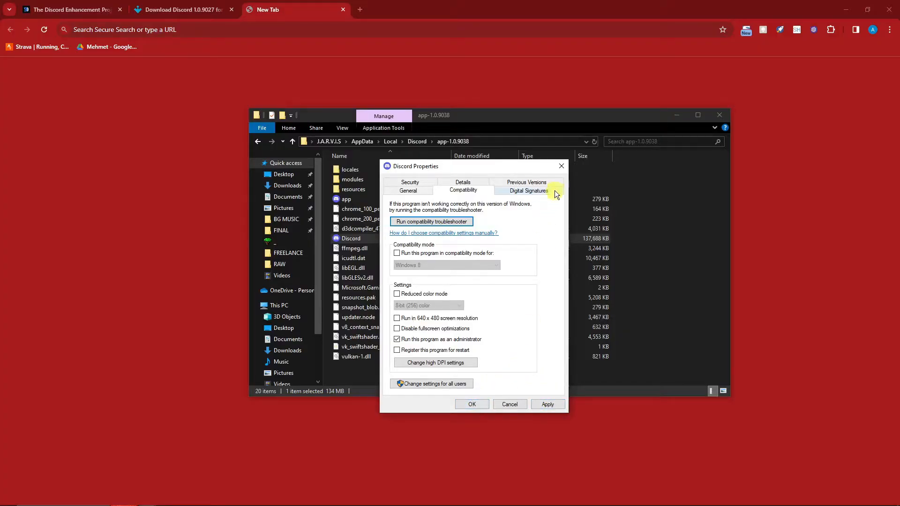
mouse_move(562, 166)
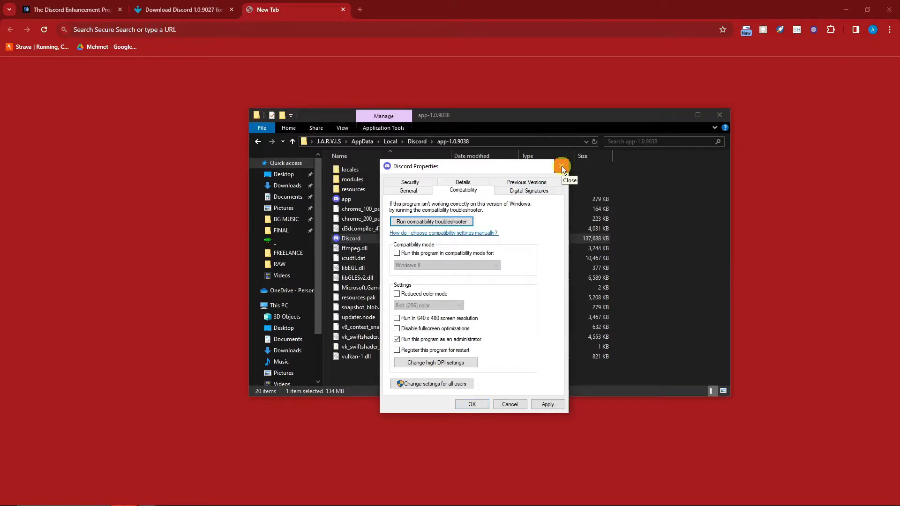
left_click(561, 166)
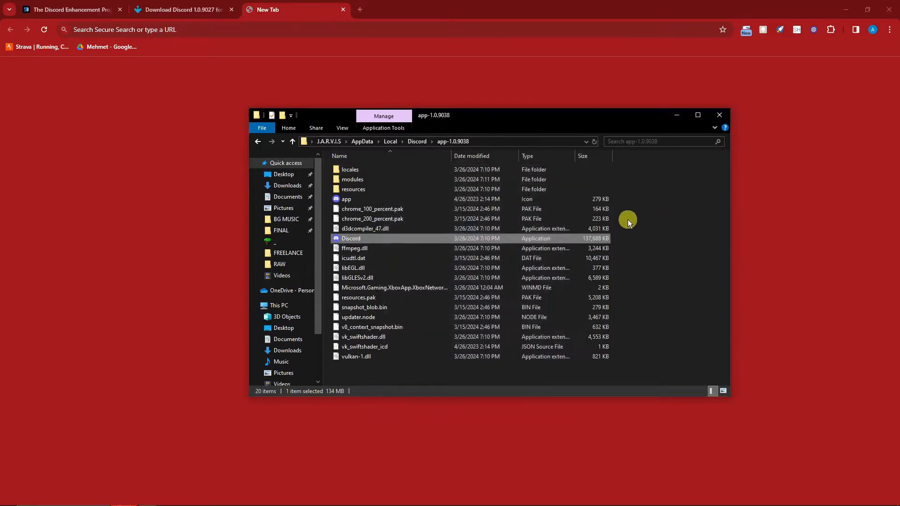
mouse_move(638, 214)
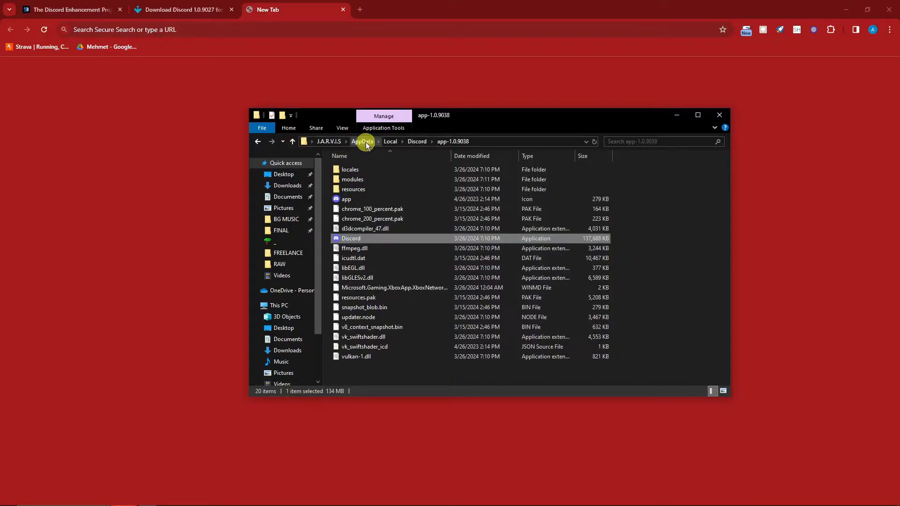
Go up to AppData and open the Roaming folder
left_click(362, 141)
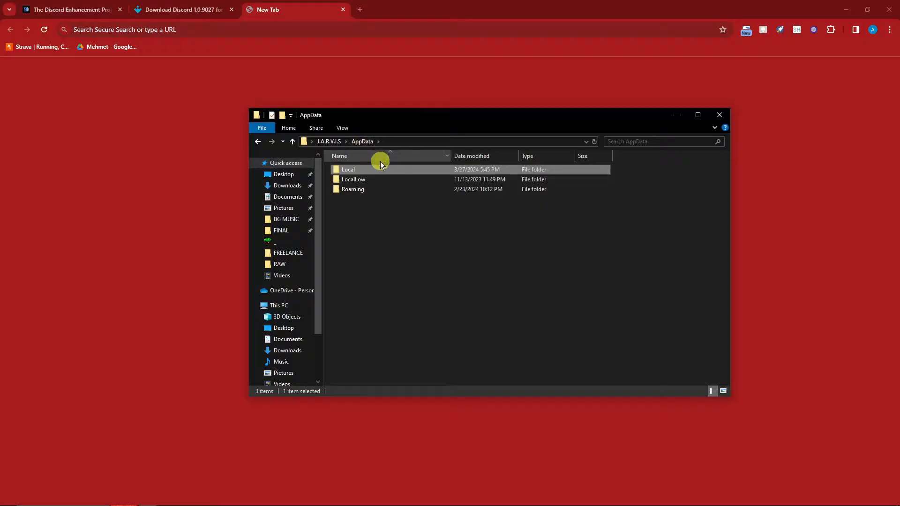
double_click(352, 189)
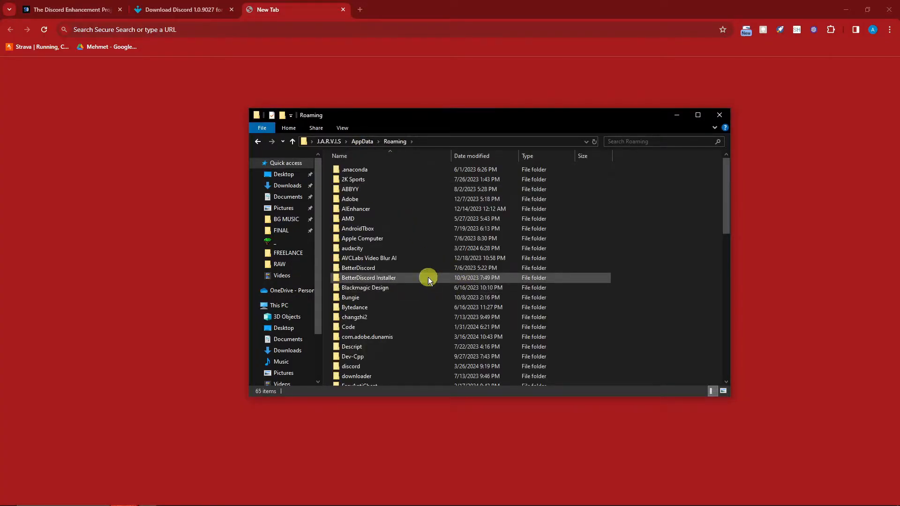
mouse_move(428, 278)
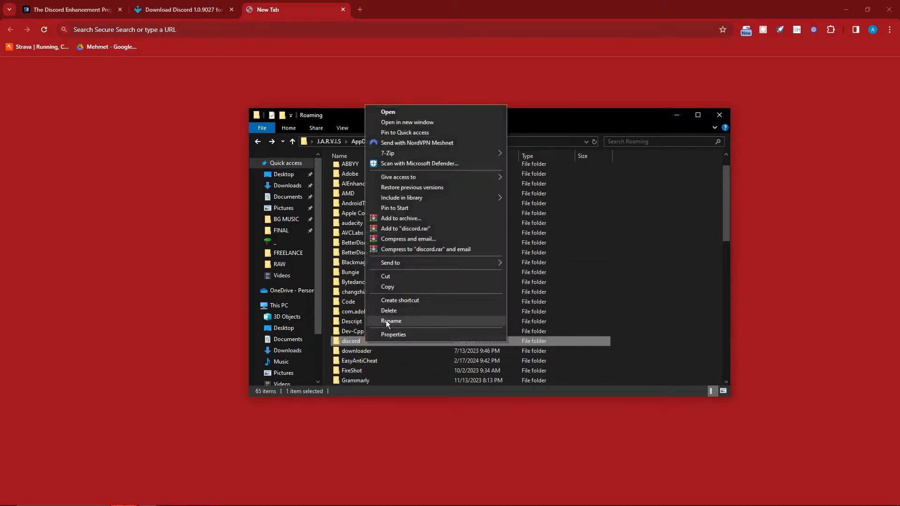
mouse_move(400, 314)
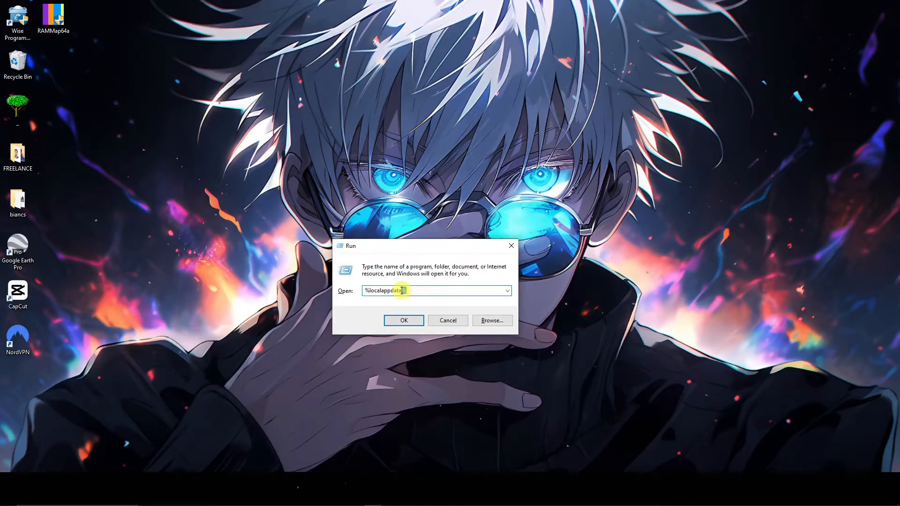
Open AppData Local, enter the Discord folder and select Update.exe
left_click(447, 320)
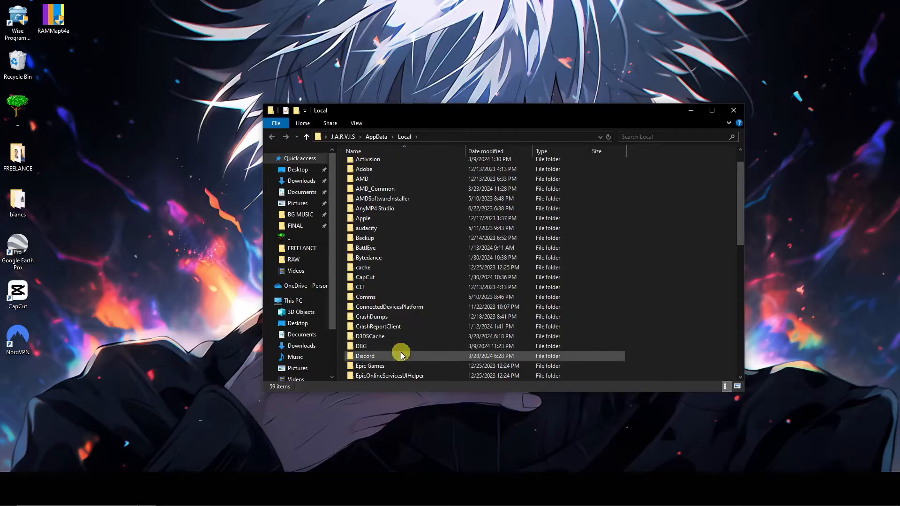
double_click(365, 356)
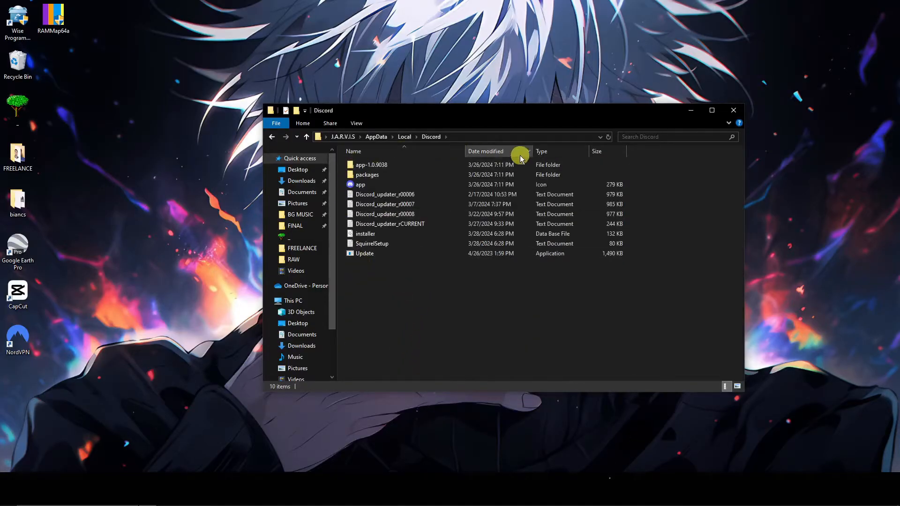
left_click(365, 254)
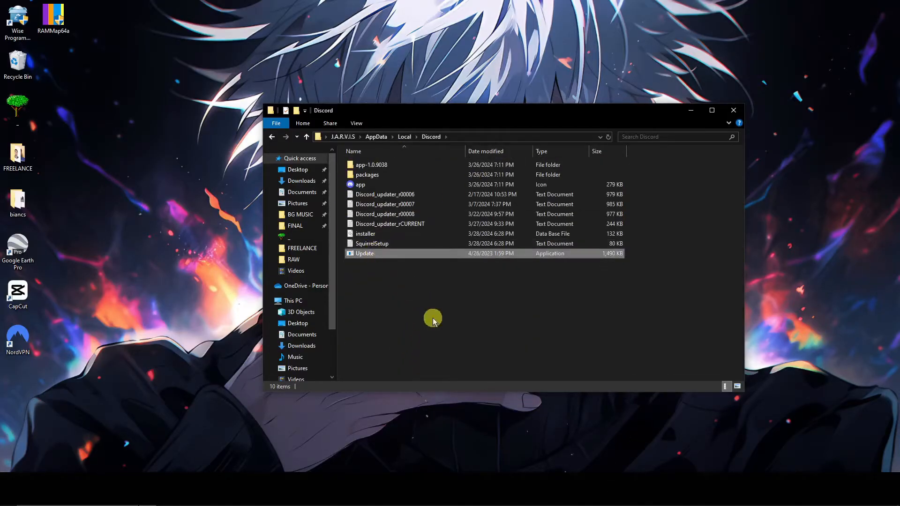
left_click(365, 253)
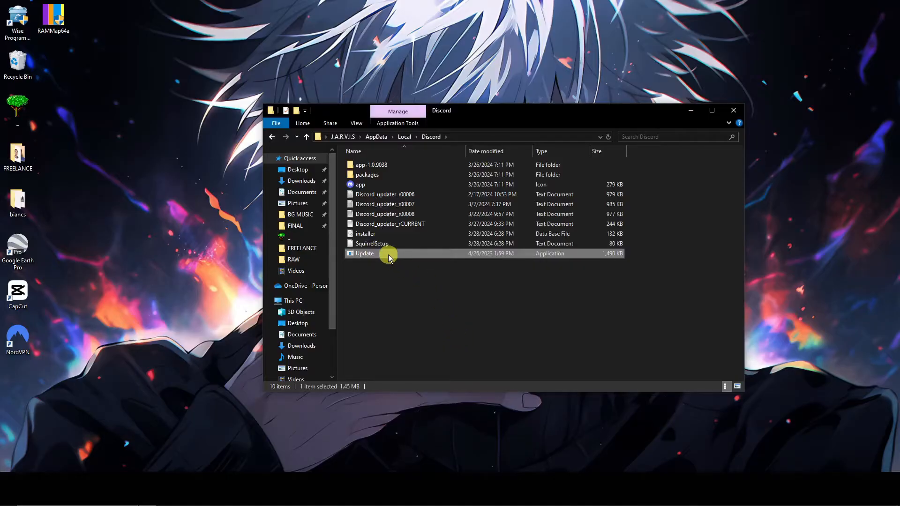
mouse_move(389, 254)
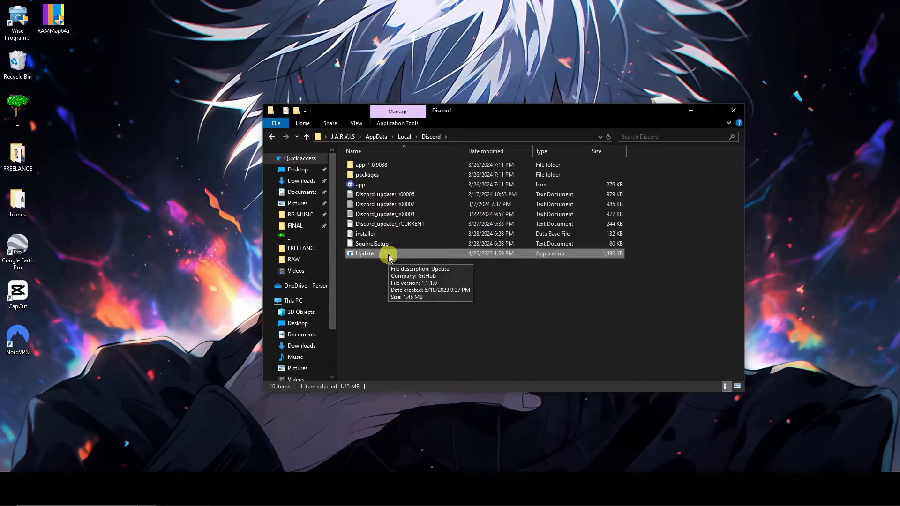
Set Update.exe compatibility mode to Windows 8, apply and close properties
right_click(363, 254)
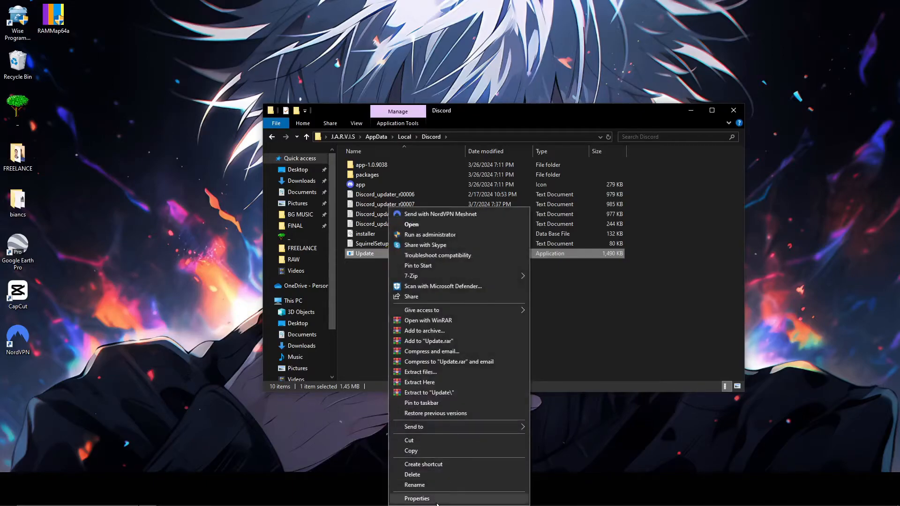
left_click(417, 498)
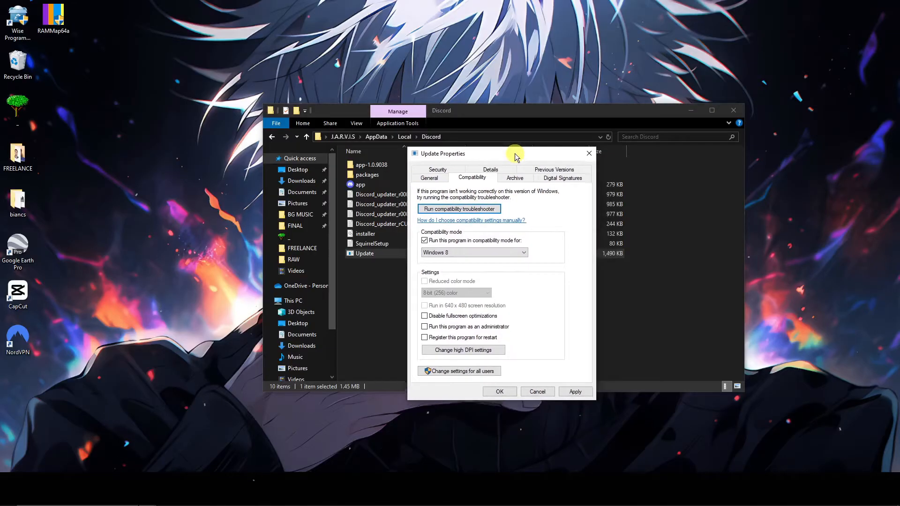
mouse_move(539, 142)
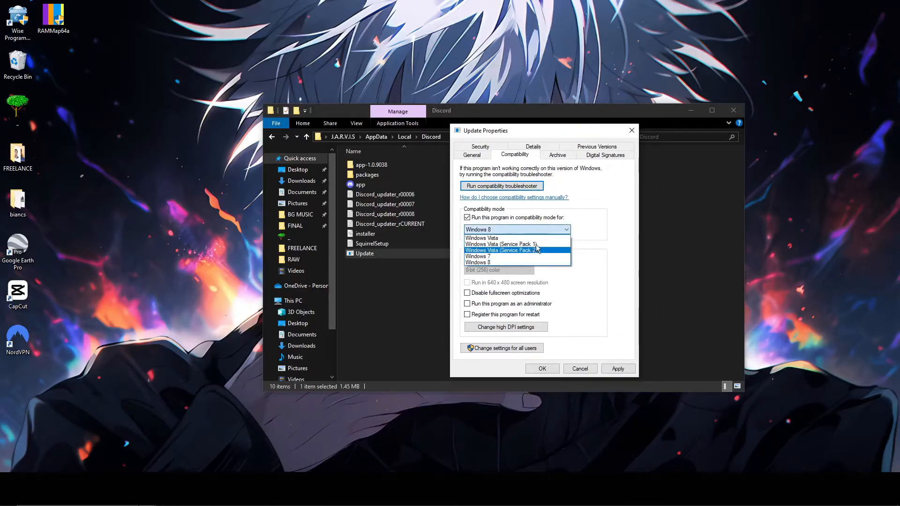
left_click(515, 230)
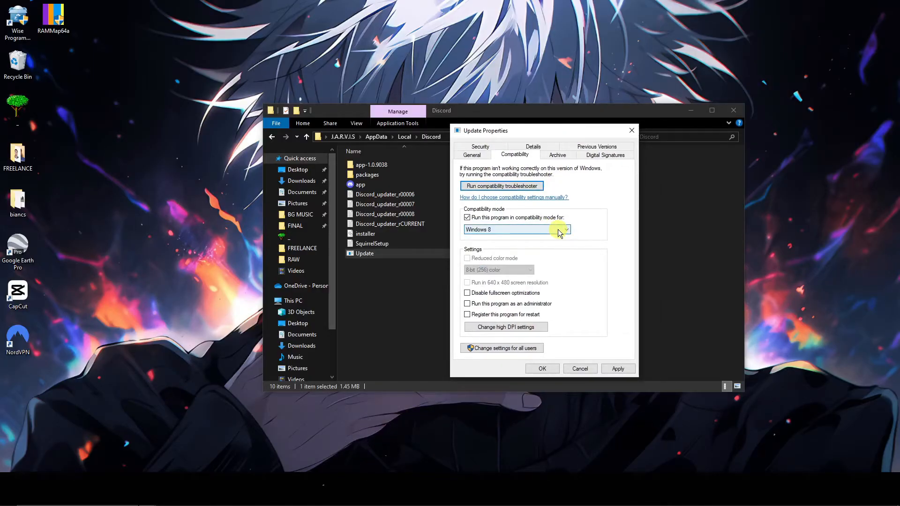
left_click(567, 230)
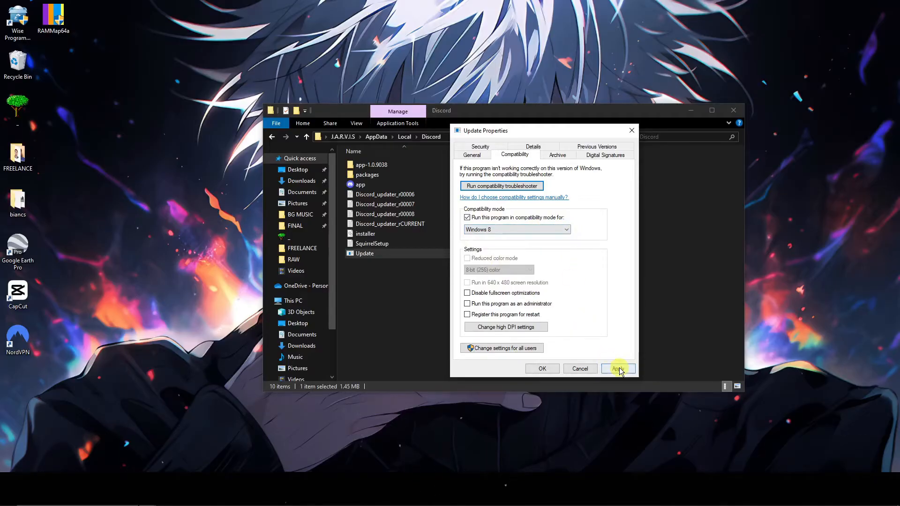
left_click(618, 368)
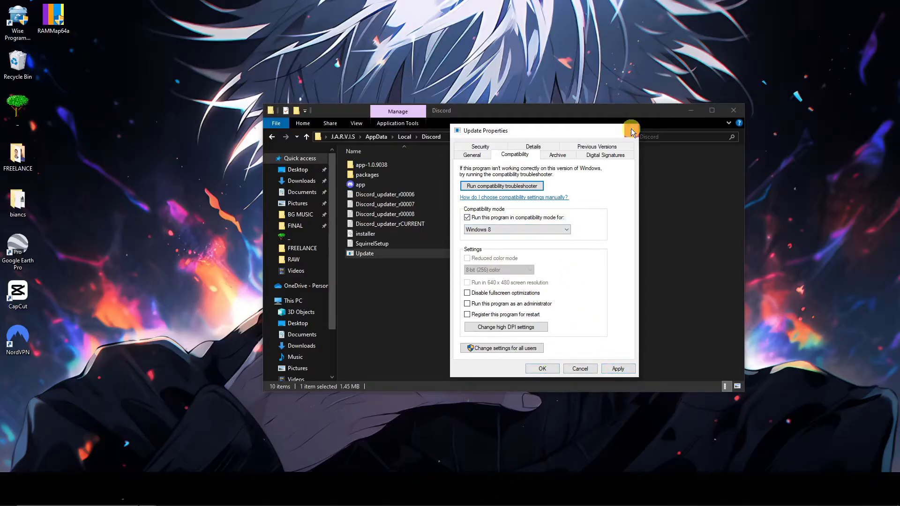
left_click(580, 369)
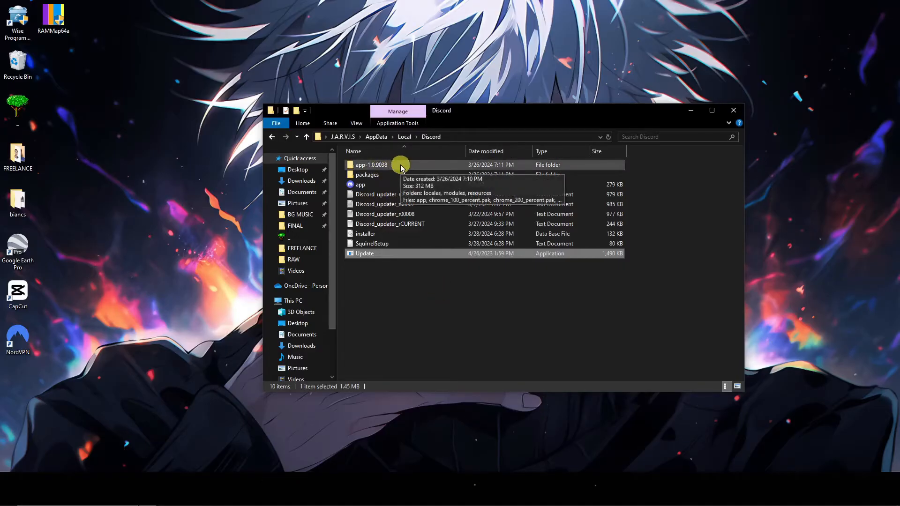
Give app-1.0.9038 Discord.exe Windows 8 compatibility mode and run-as-administrator
double_click(370, 165)
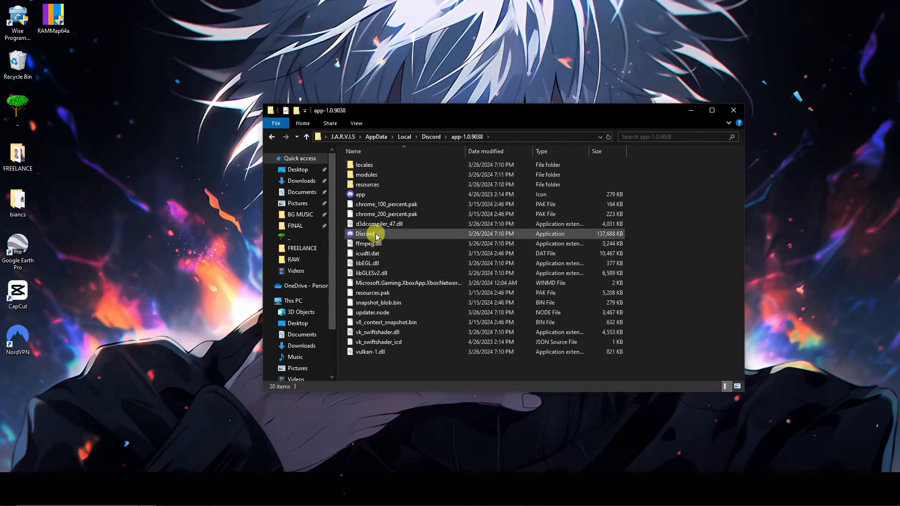
left_click(365, 234)
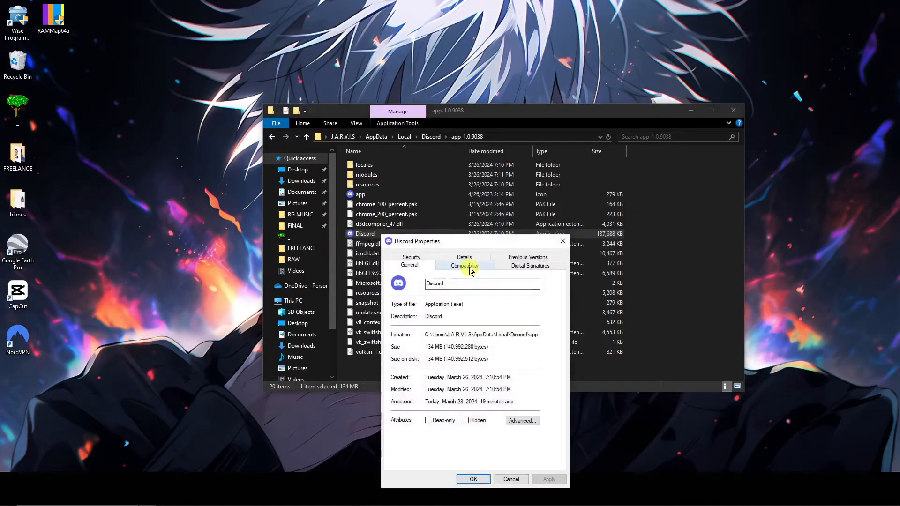
left_click(464, 265)
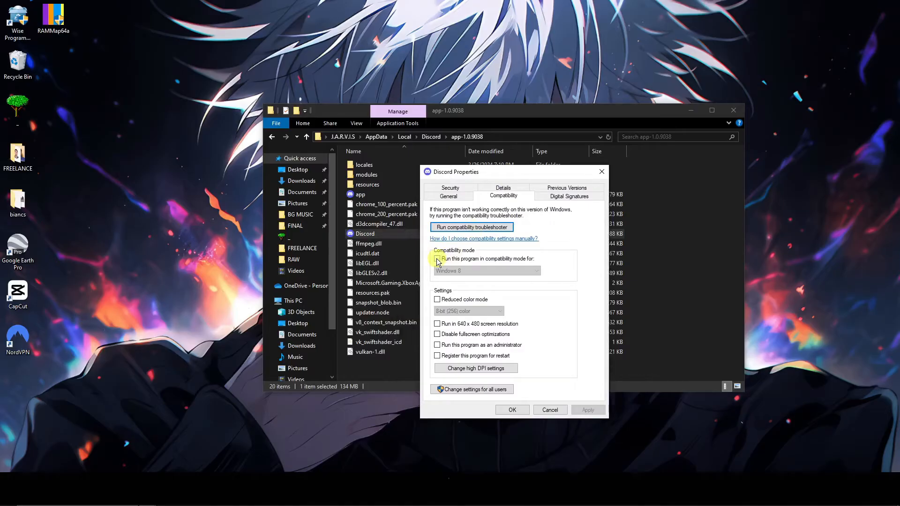
left_click(438, 258)
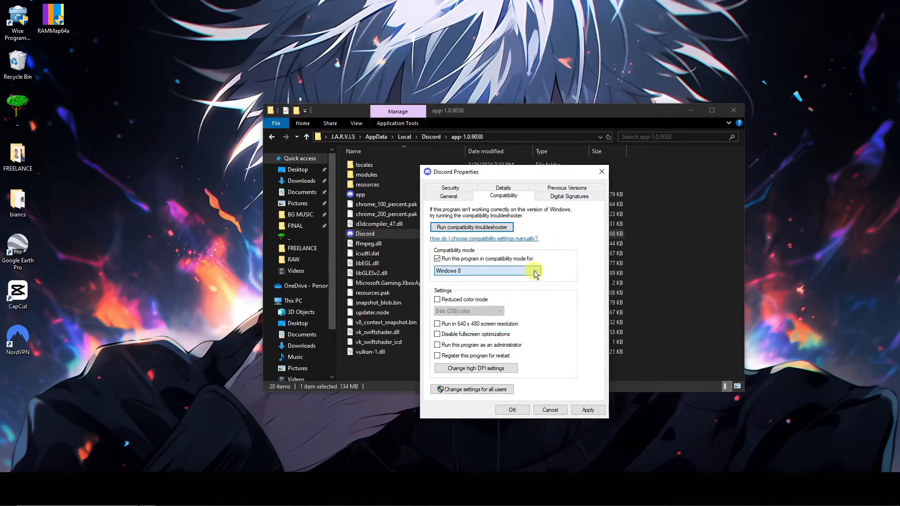
left_click(437, 345)
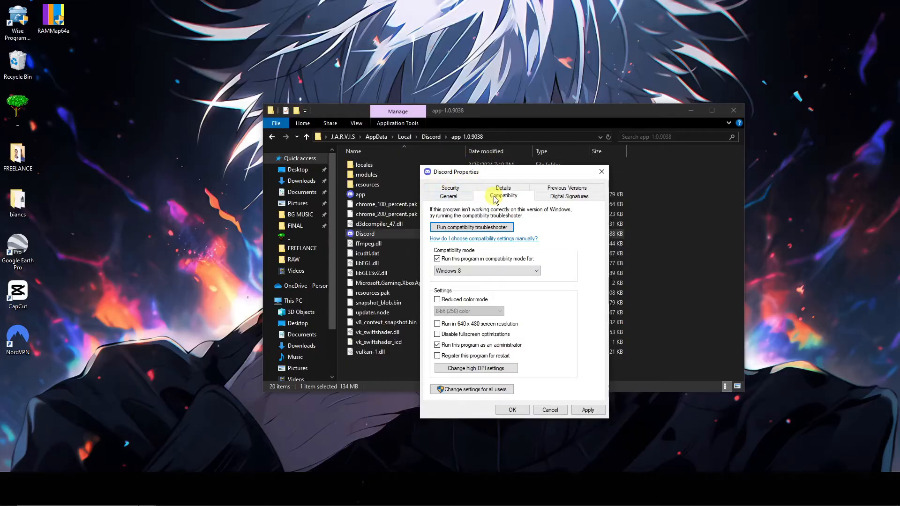
left_click(437, 345)
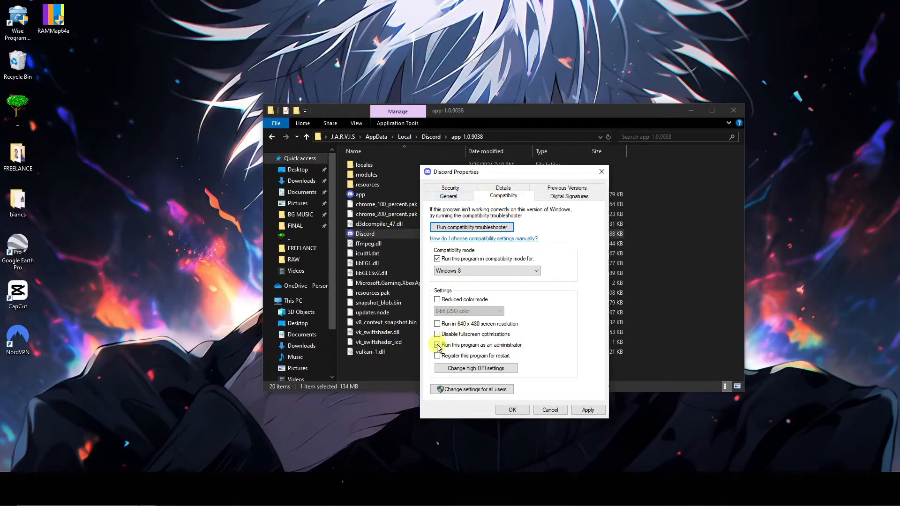
left_click(437, 345)
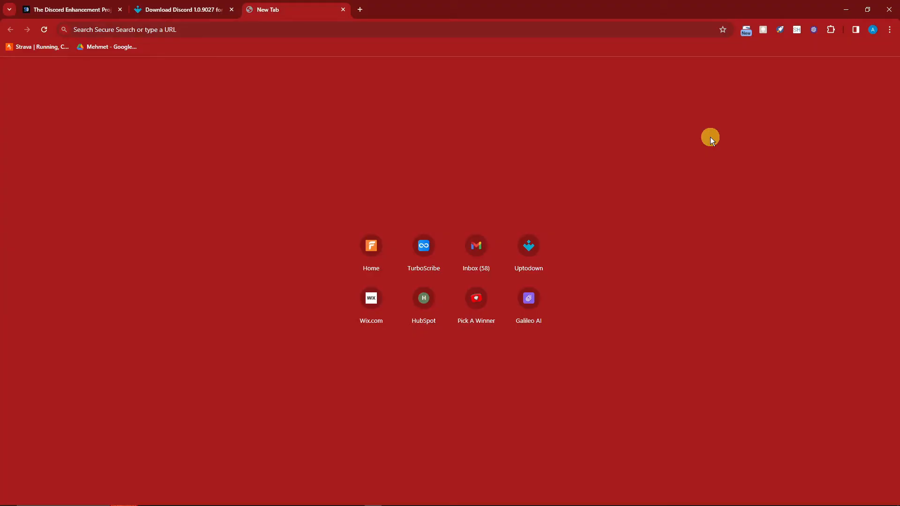
Switch to the BetterDiscord tab and click Download v1.10.1
left_click(68, 9)
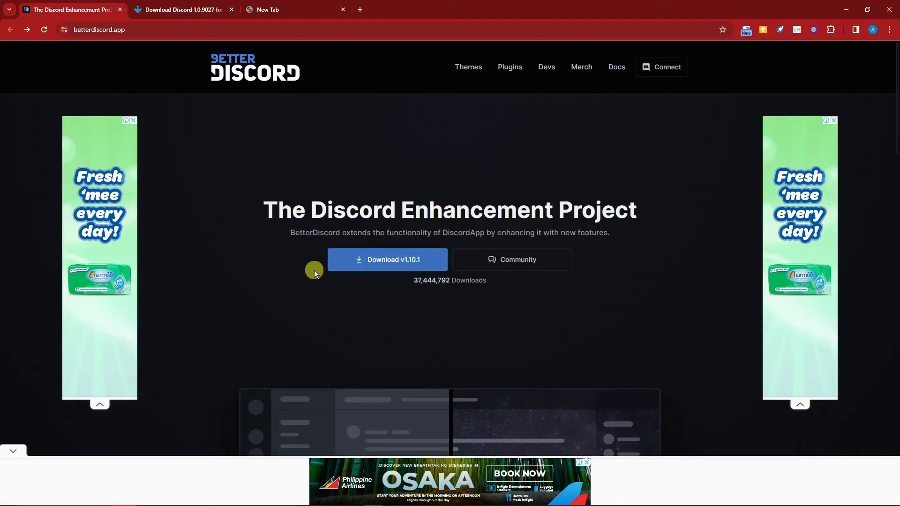
left_click(386, 259)
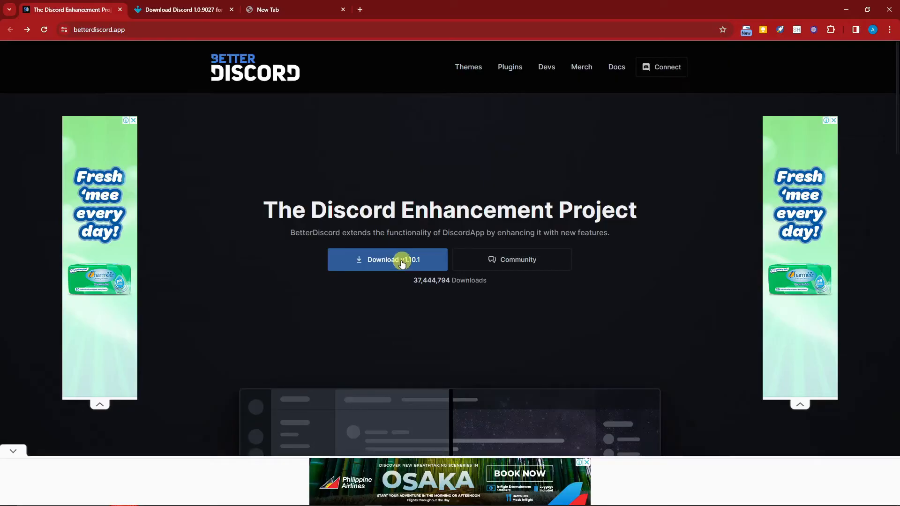
left_click(388, 260)
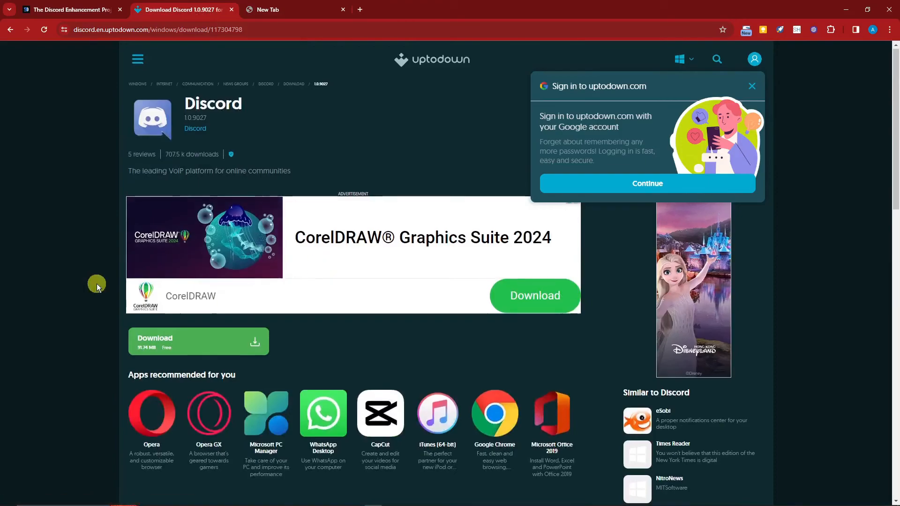
Scroll the Uptodown Discord 1.0.9027 page down to More Information
scroll("down", 3)
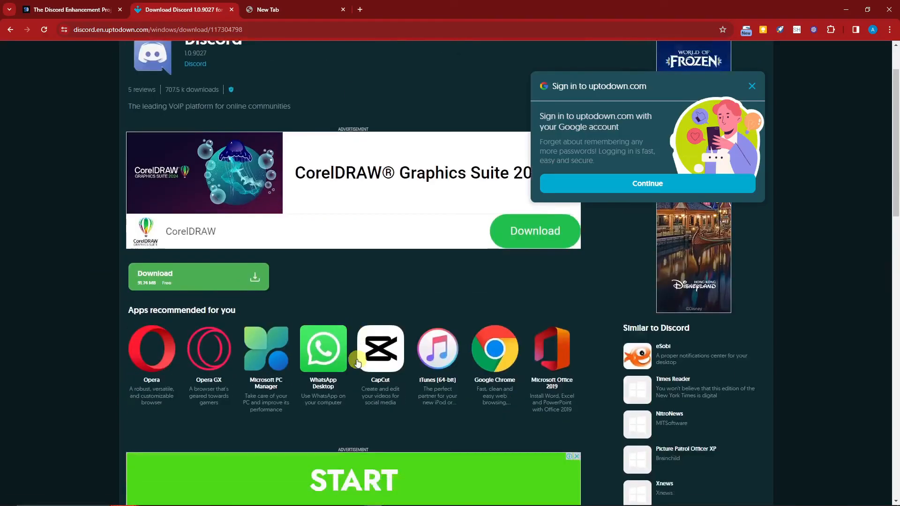
scroll("down", 3)
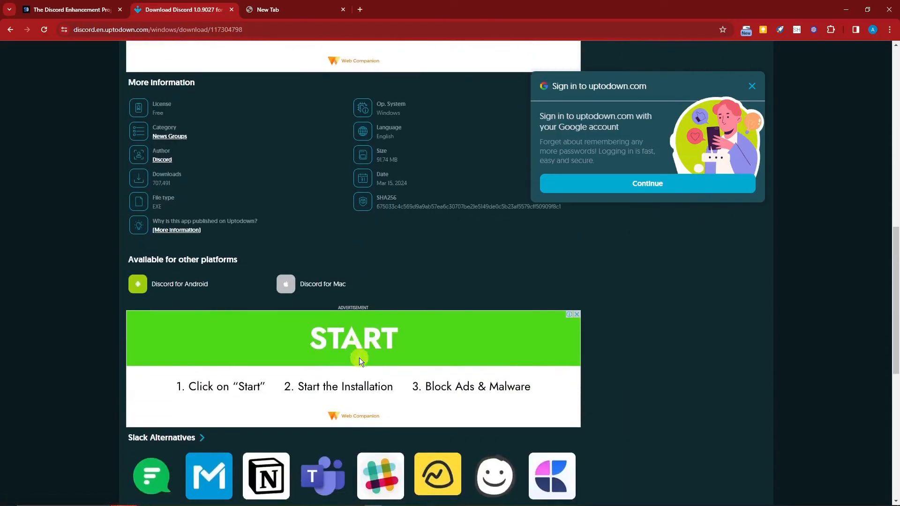